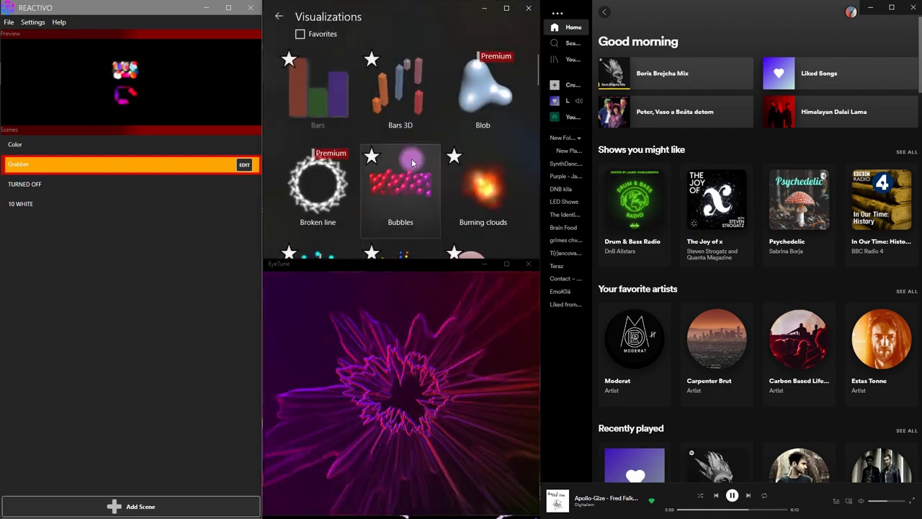
# Scroll the visualizations and open Settings to show the 8.75 system signal multiplier
pyautogui.scroll(-3)
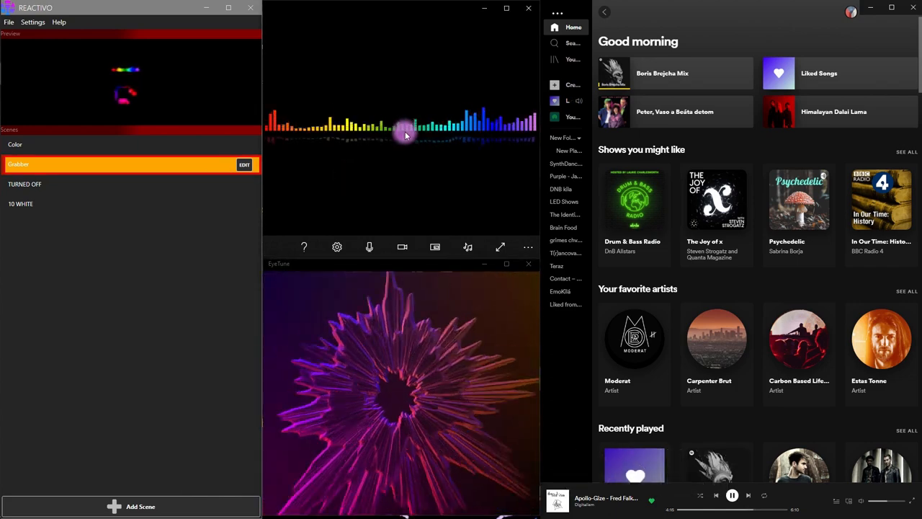
pyautogui.moveTo(360, 241)
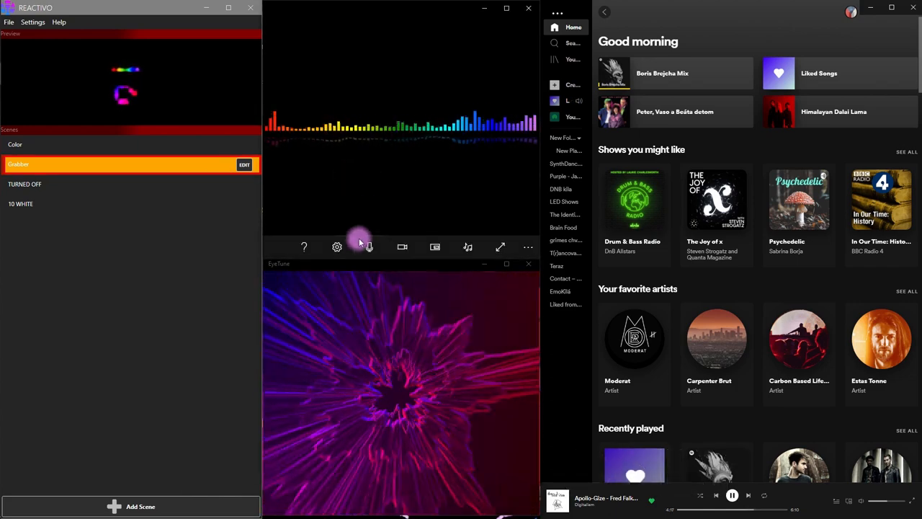
pyautogui.click(337, 247)
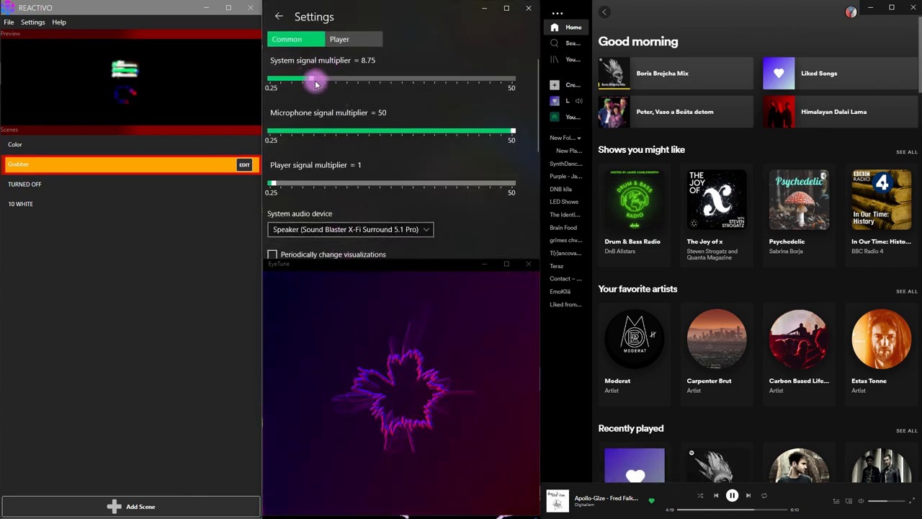